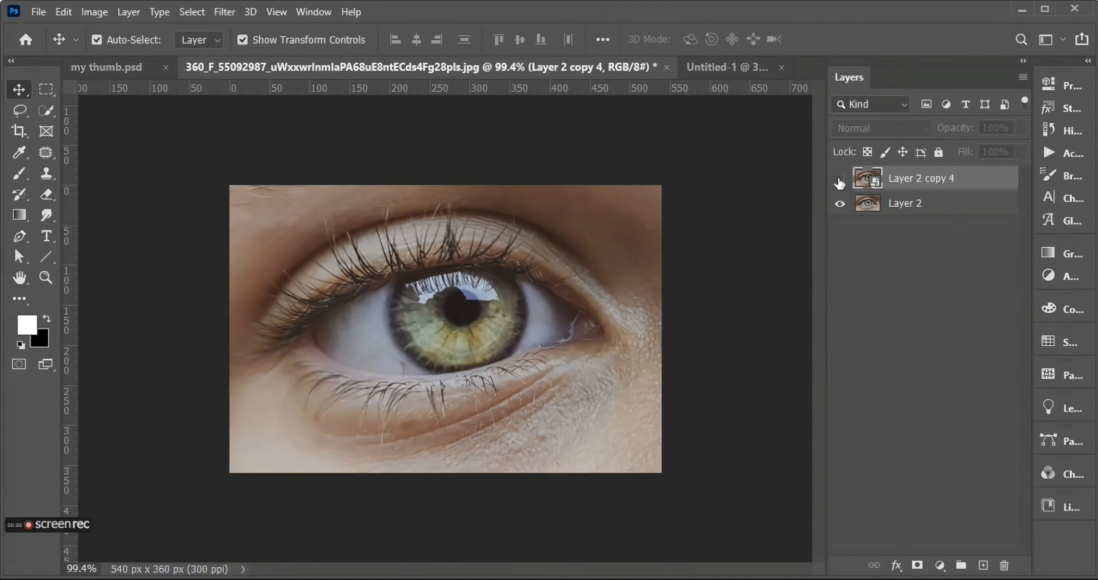
# Keep a single Layer 2 copy above the original Layer 2 in the eye photo.
pyautogui.click(839, 183)
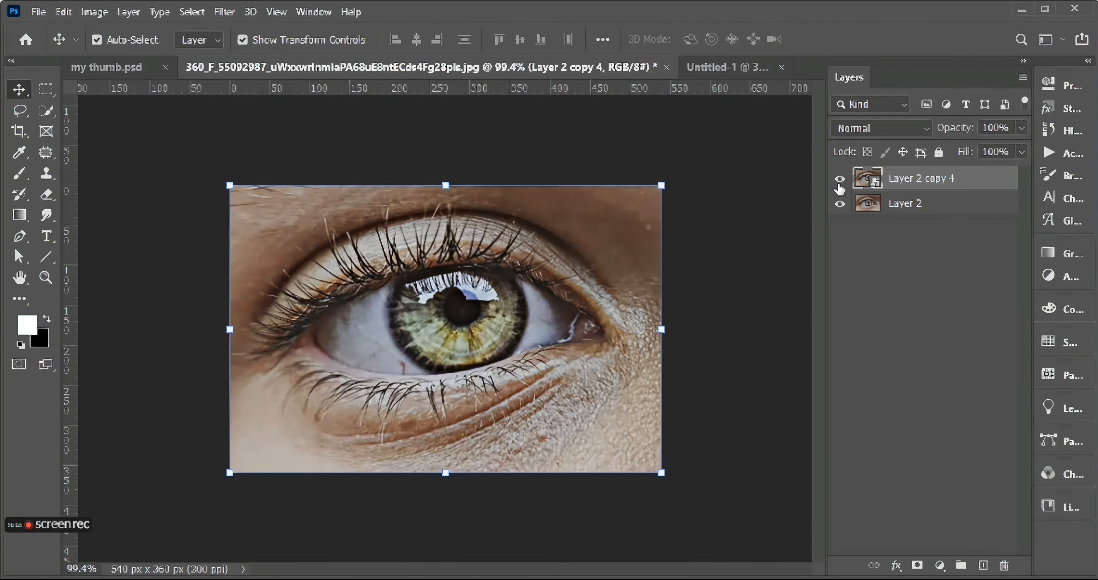
pyautogui.click(840, 178)
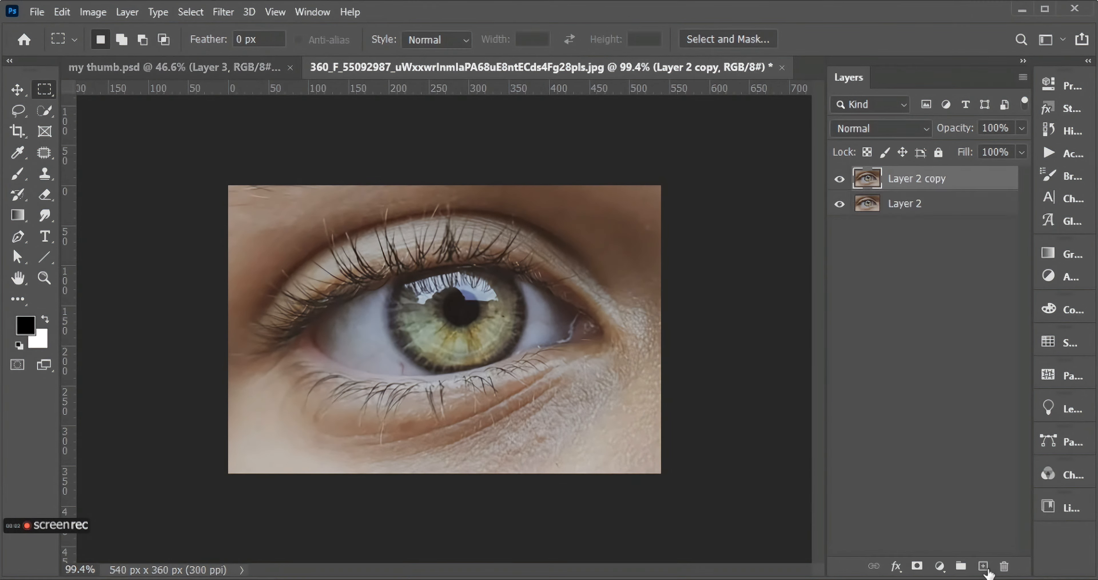
# Apply a High Pass filter to Layer 2 copy with a radius of about 7.
pyautogui.click(223, 12)
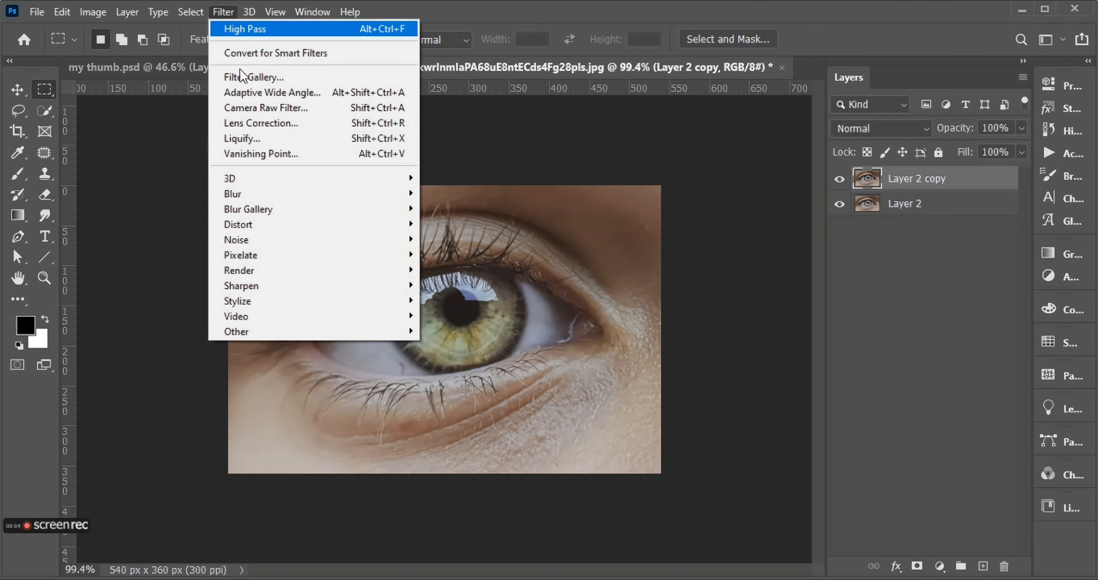
pyautogui.click(244, 29)
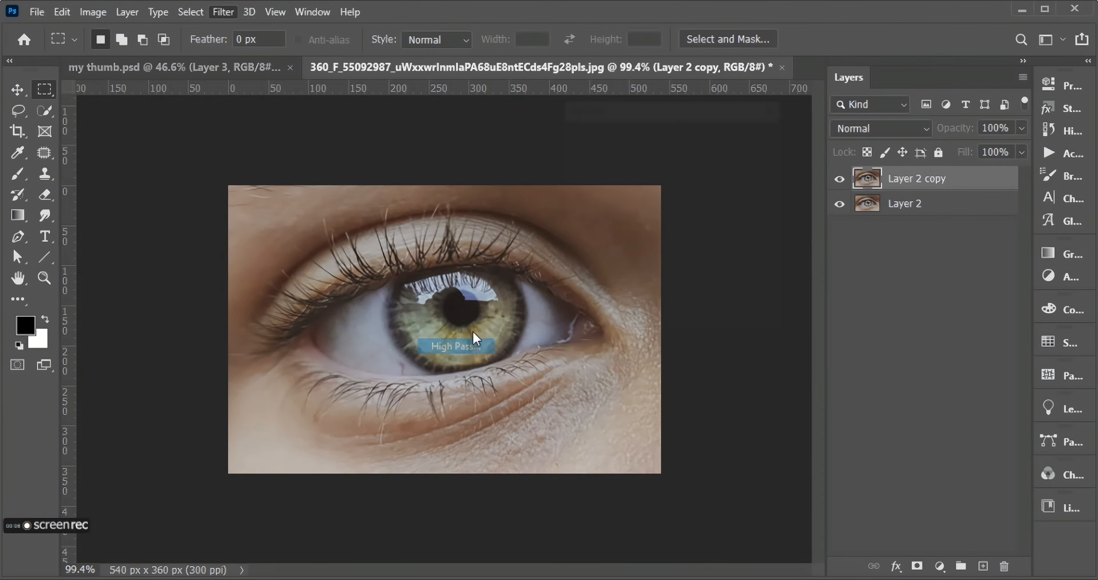
pyautogui.click(454, 346)
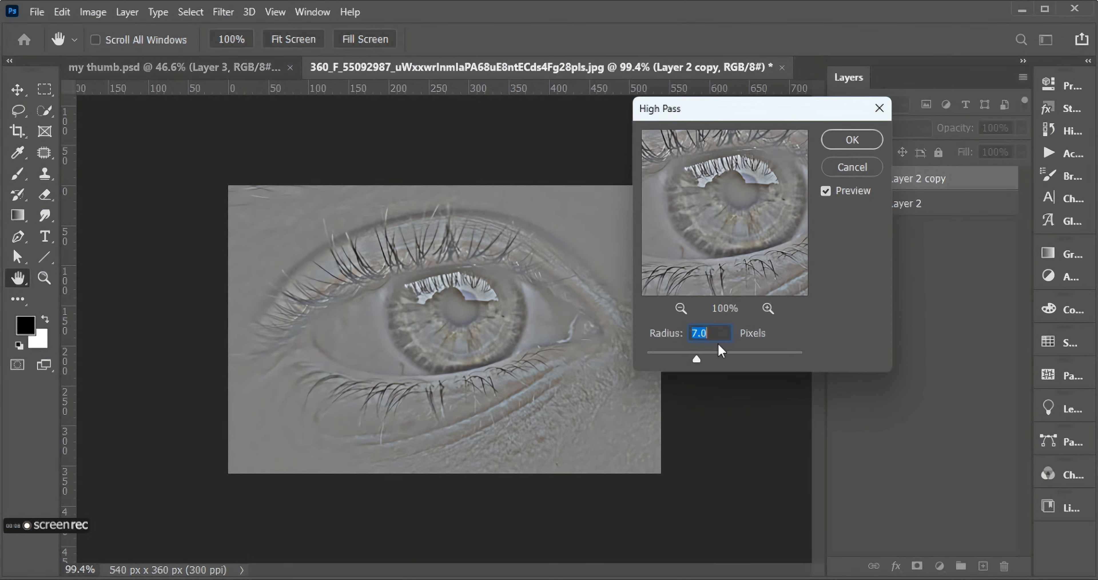
pyautogui.moveTo(696, 359); pyautogui.dragTo(686, 359)
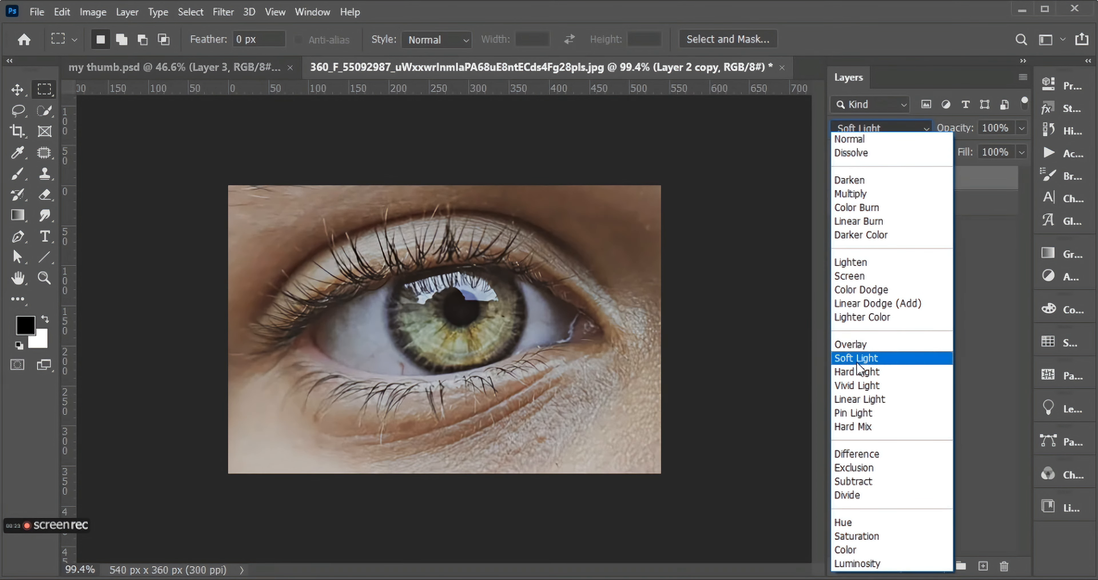
# Blend Layer 2 copy as Hard Light and duplicate it for stronger sharpening.
pyautogui.click(856, 371)
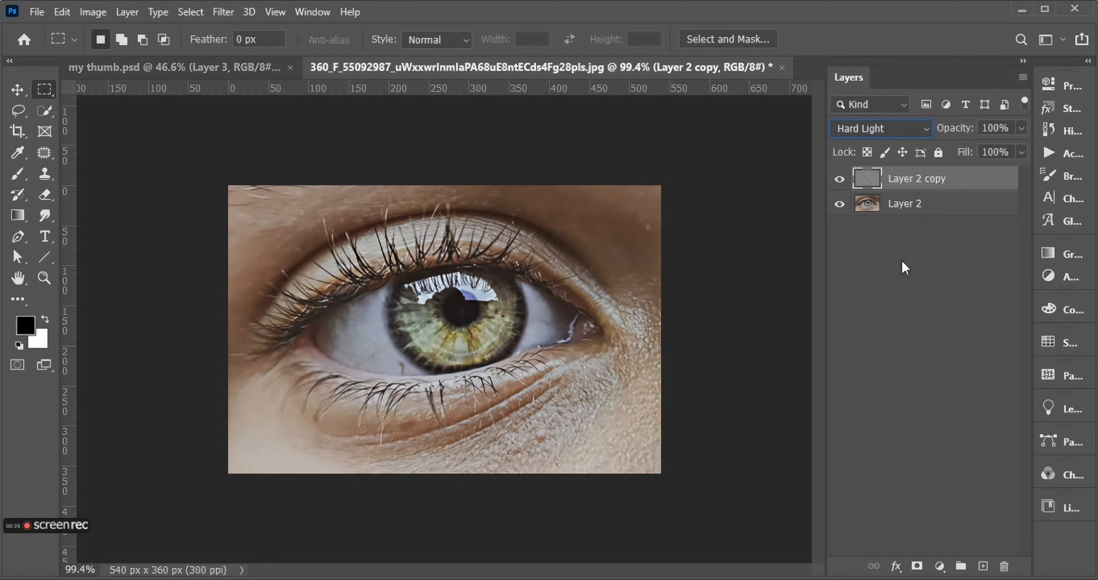
pyautogui.moveTo(915, 178); pyautogui.dragTo(917, 551)
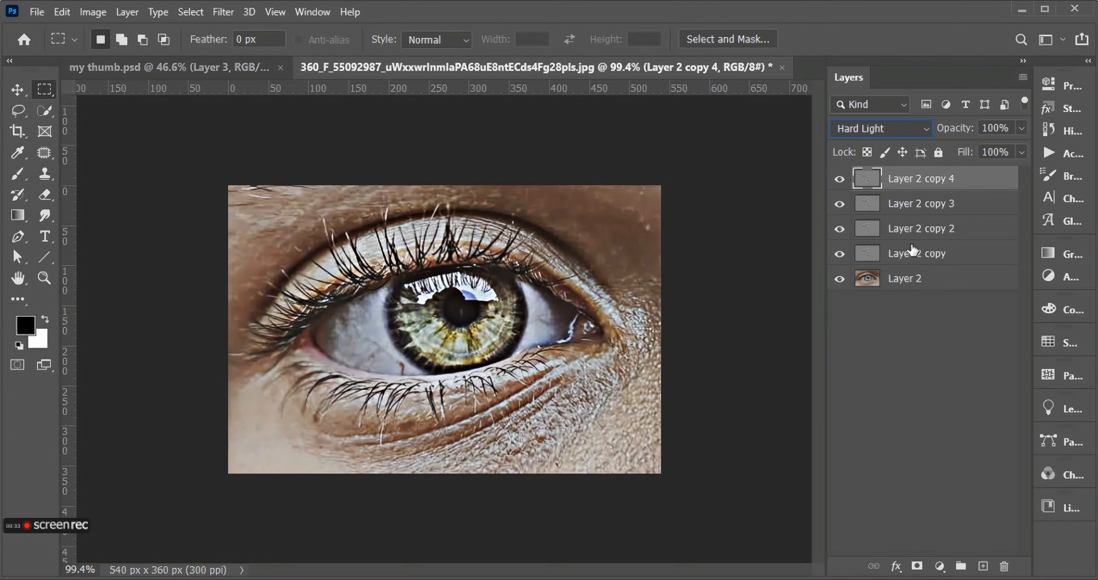
# Merge the high-pass copies into Layer 2 copy 4 above the original eye.
pyautogui.rightClick(921, 228)
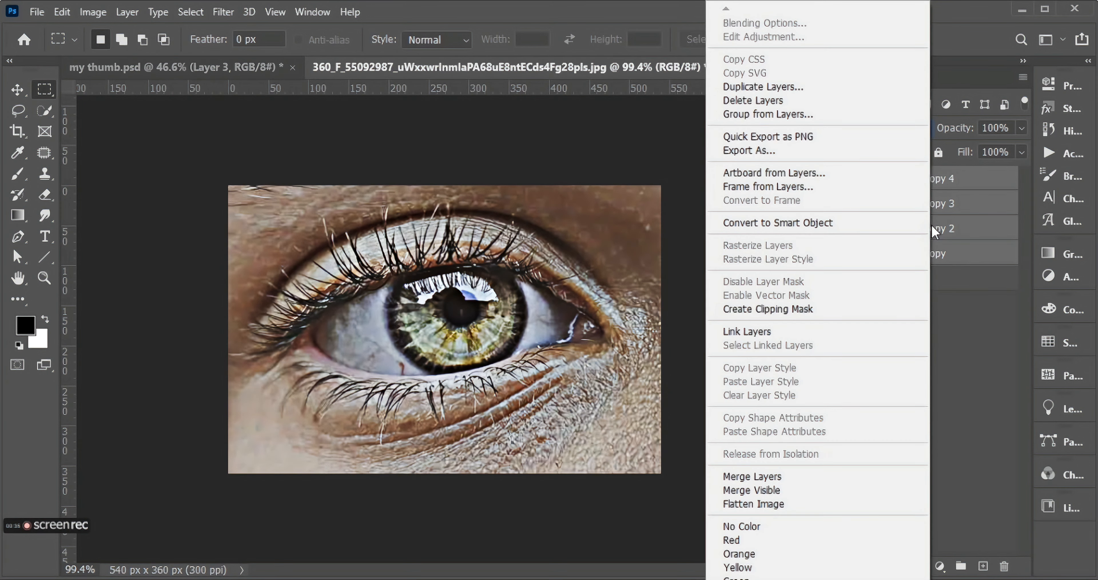
pyautogui.moveTo(753, 477)
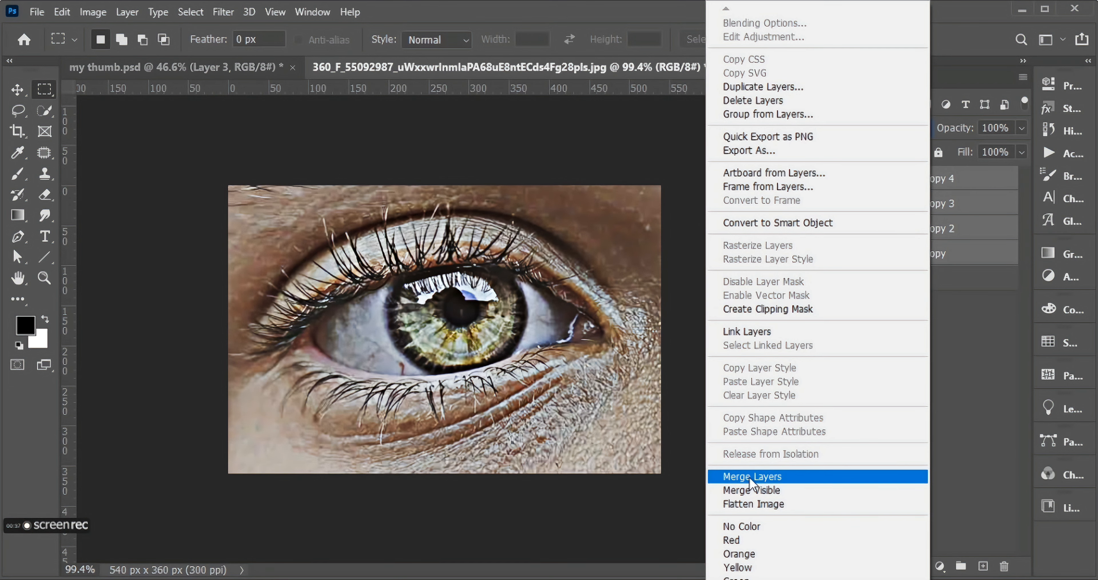
pyautogui.click(751, 477)
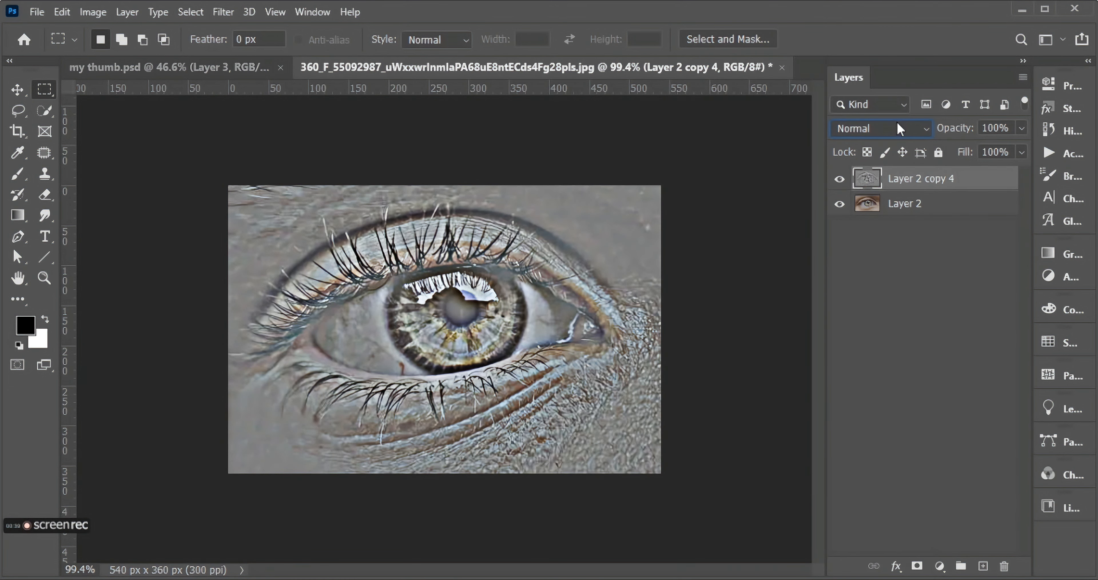
pyautogui.click(881, 128)
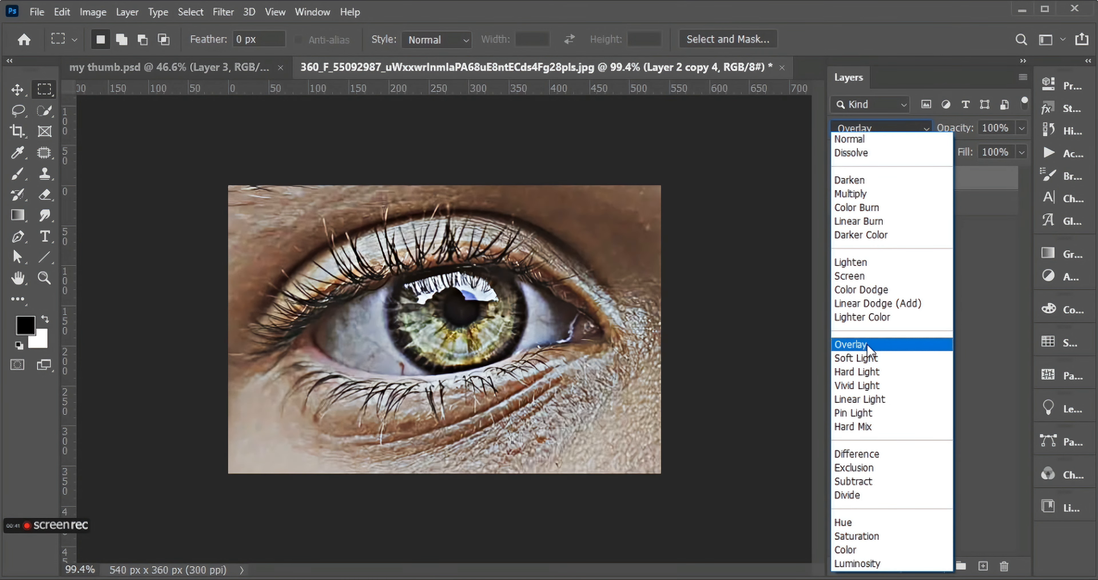